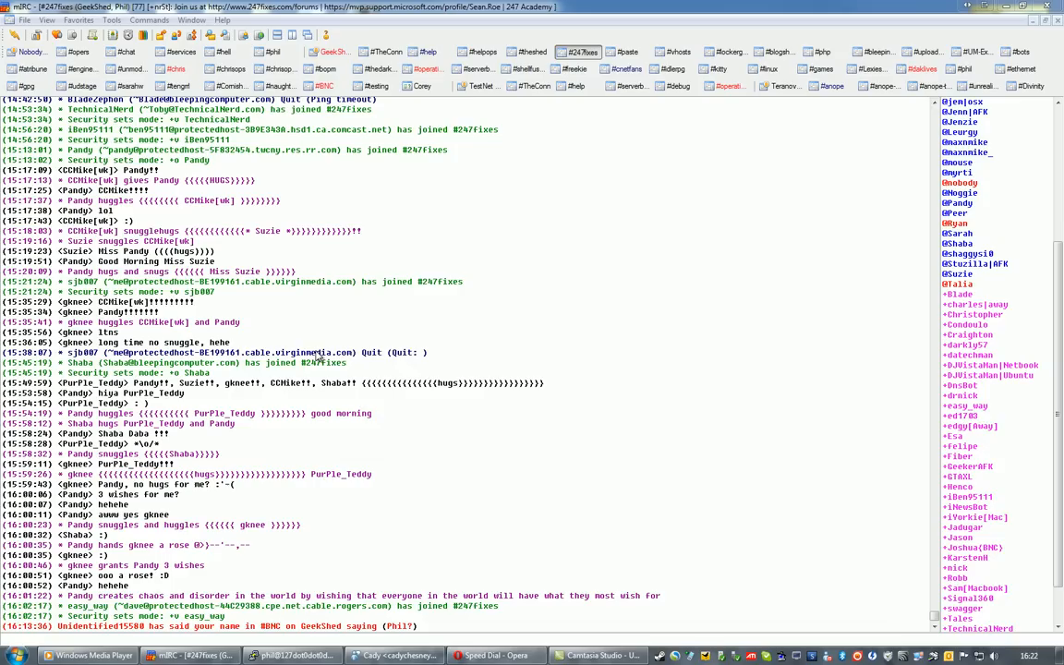
pyautogui.moveTo(349, 376)
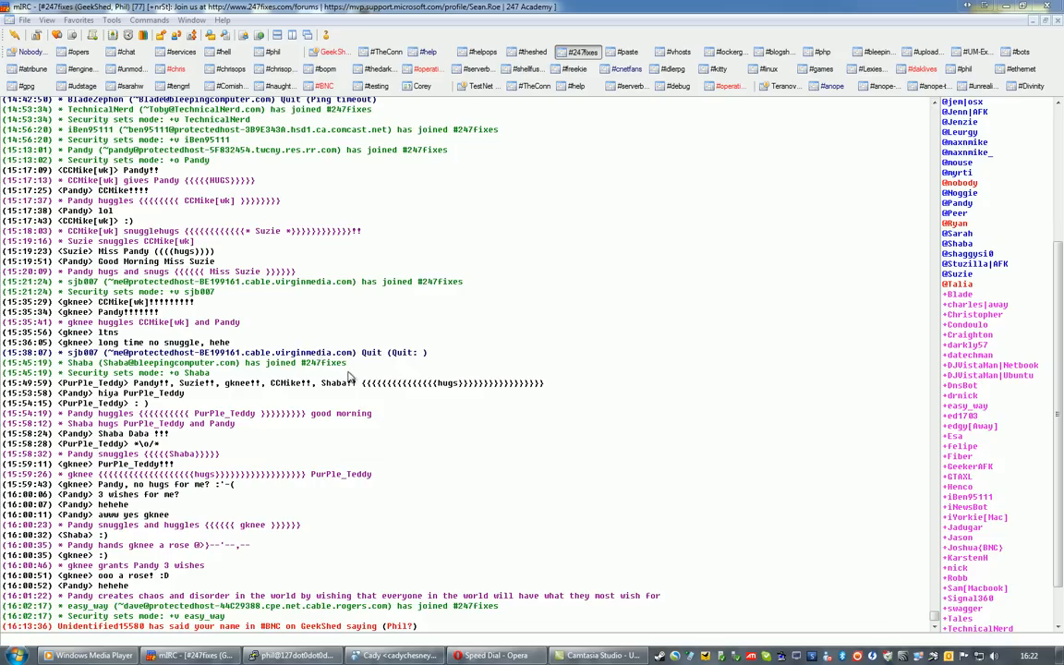
# Step: In Opera, enter the GeekShed Script help forum and follow the IdleRPG Dialog topic link
pyautogui.click(500, 654)
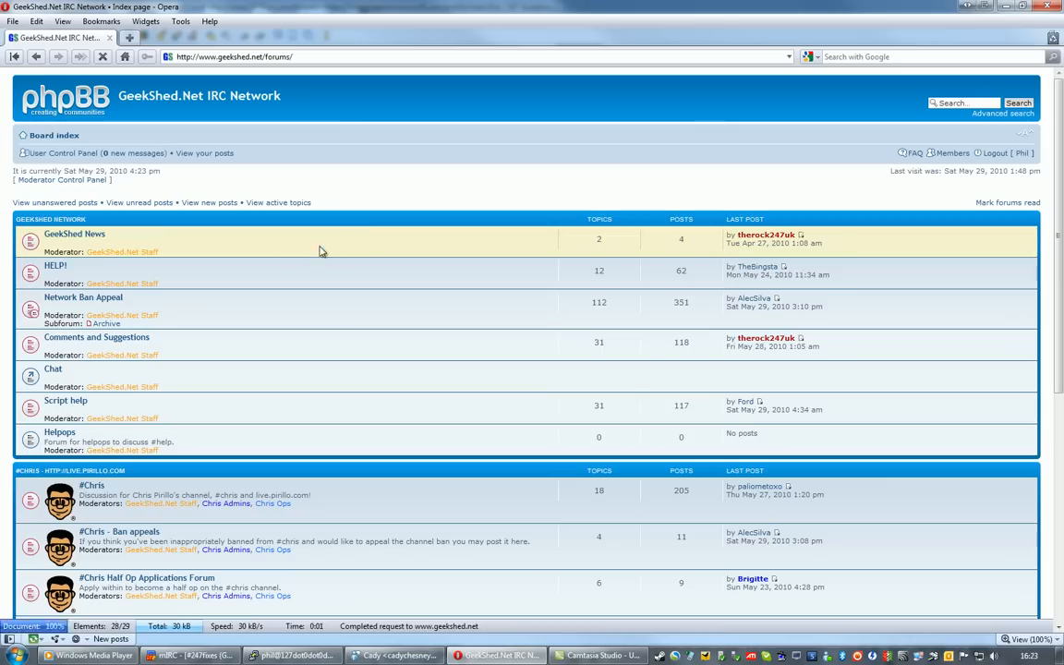
pyautogui.click(64, 400)
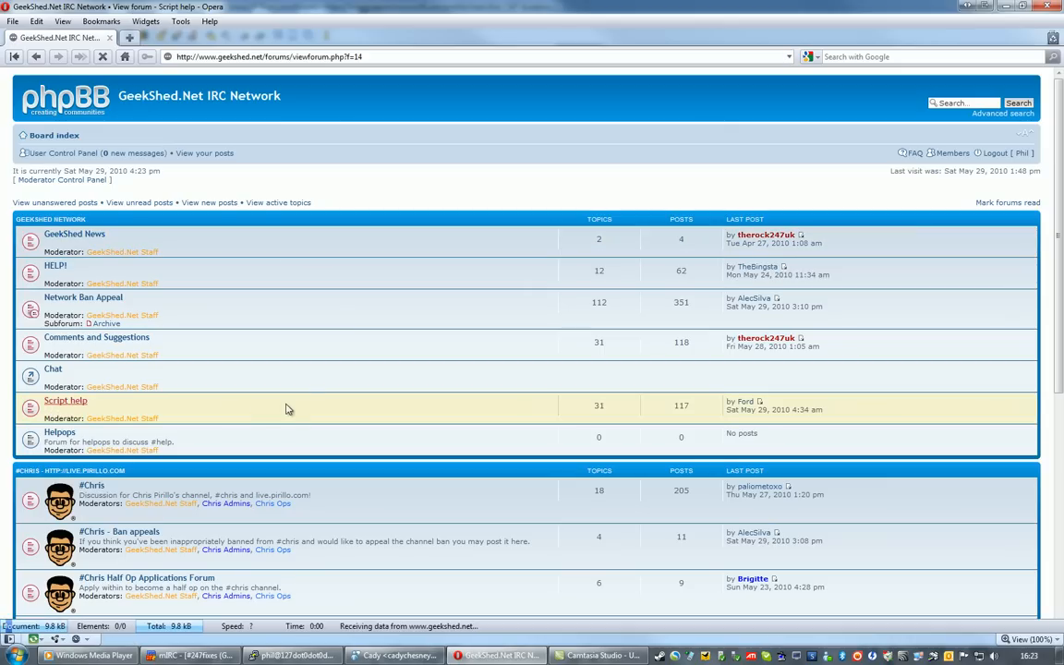
pyautogui.click(65, 400)
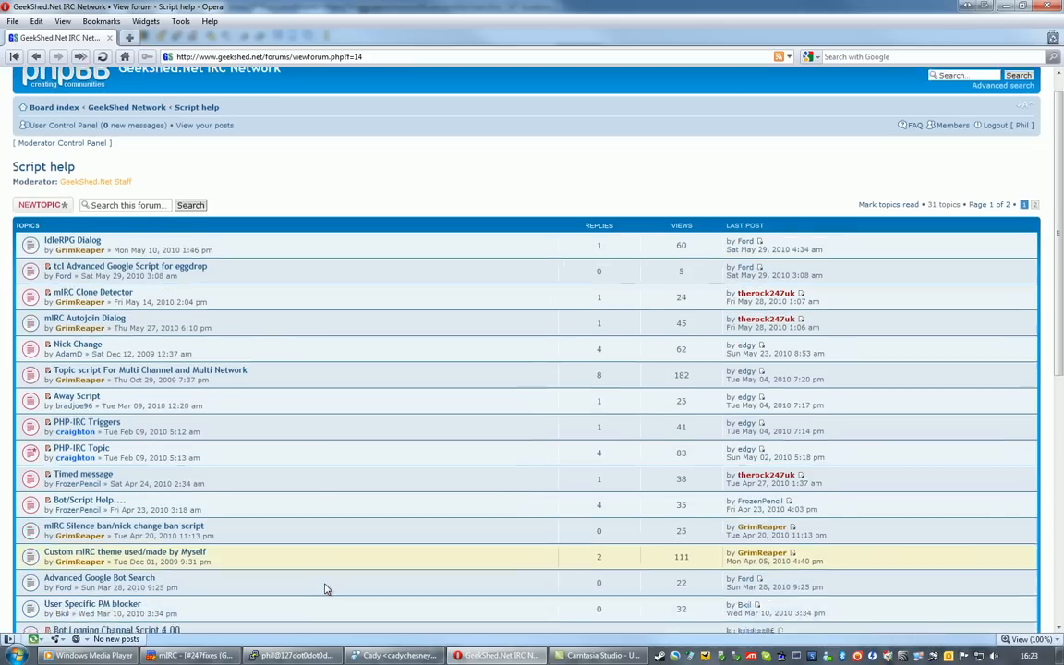
pyautogui.scroll(-3)
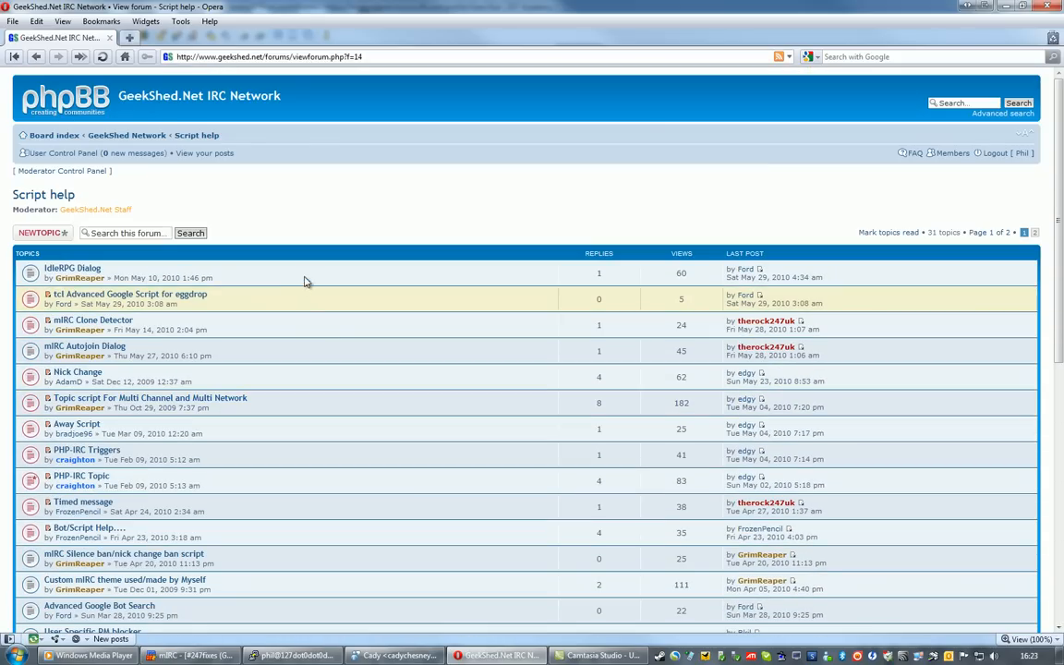
pyautogui.click(59, 267)
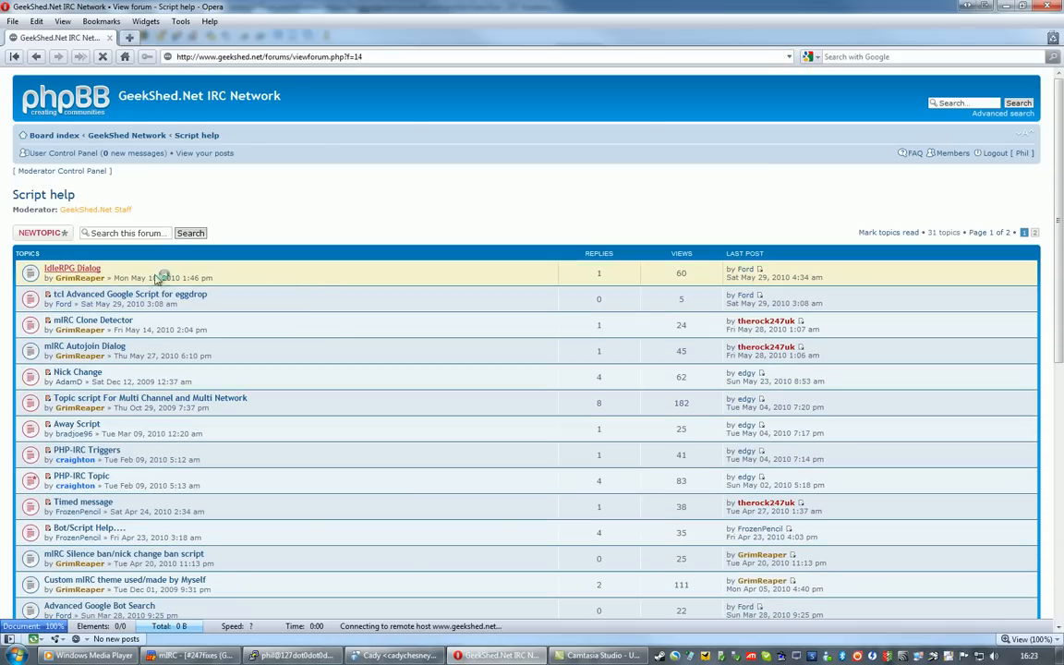
# Step: Open the IdleRPG Dialog topic and select its script code
pyautogui.click(52, 268)
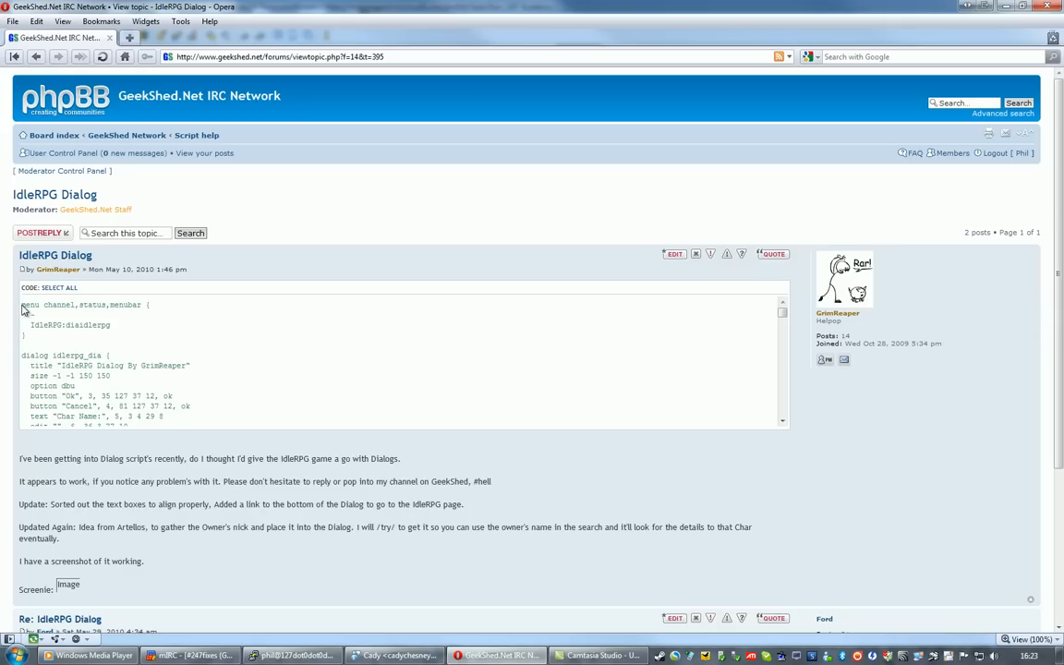
pyautogui.moveTo(22, 305); pyautogui.dragTo(37, 344)
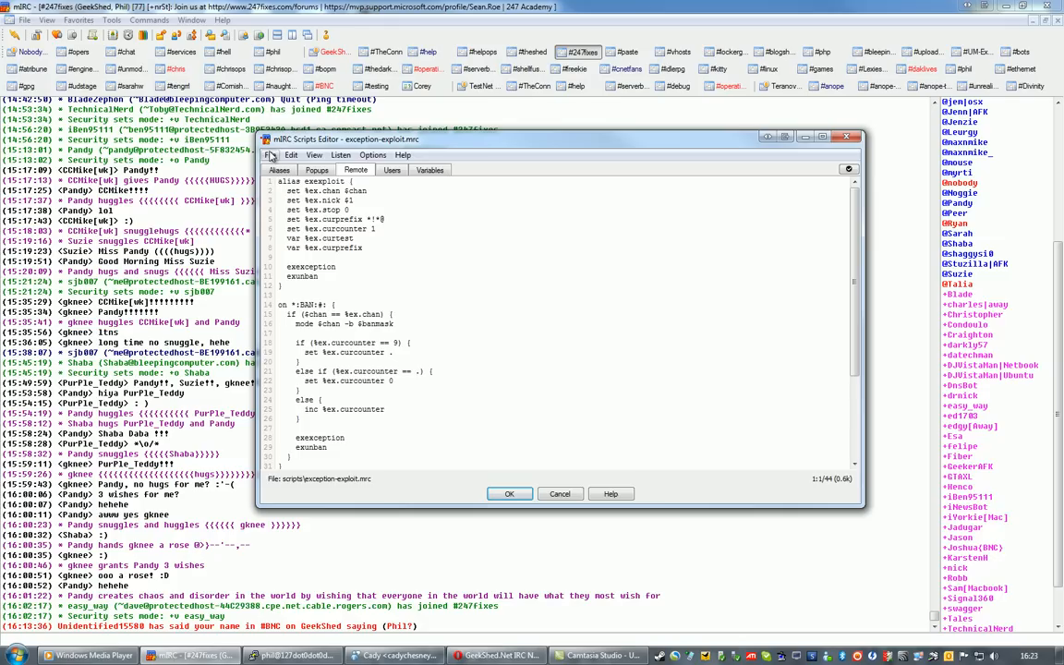
# Step: Create a new remote script file, save it as grim-irpg.mrc, and confirm with OK
pyautogui.click(270, 154)
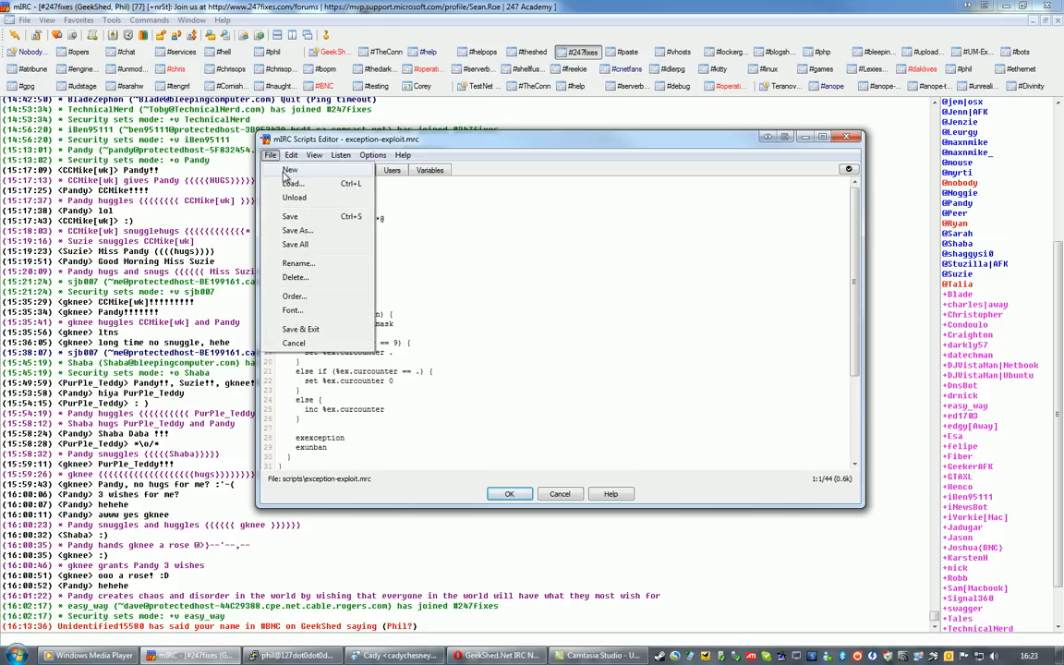
pyautogui.click(288, 170)
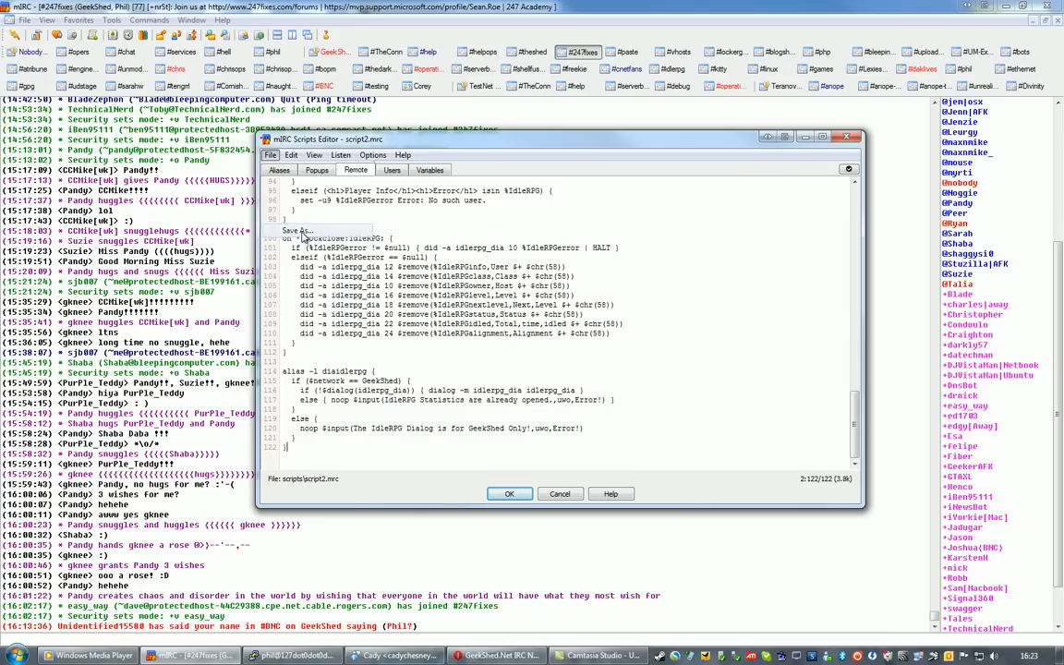
pyautogui.click(295, 230)
pyautogui.write('gsm-irpg.mrc')
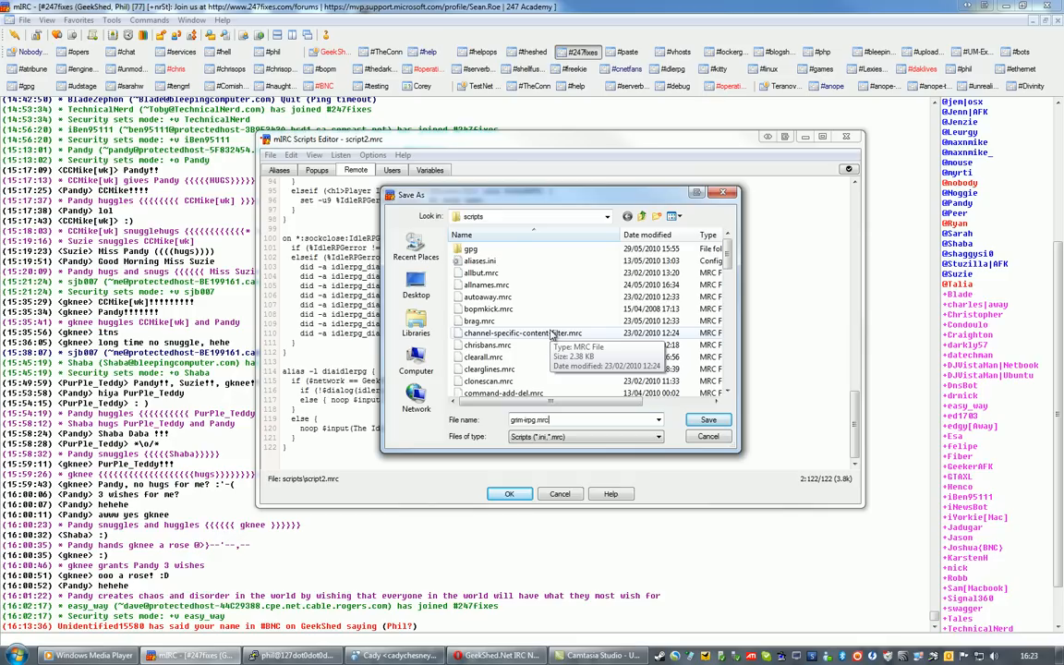
pyautogui.click(708, 419)
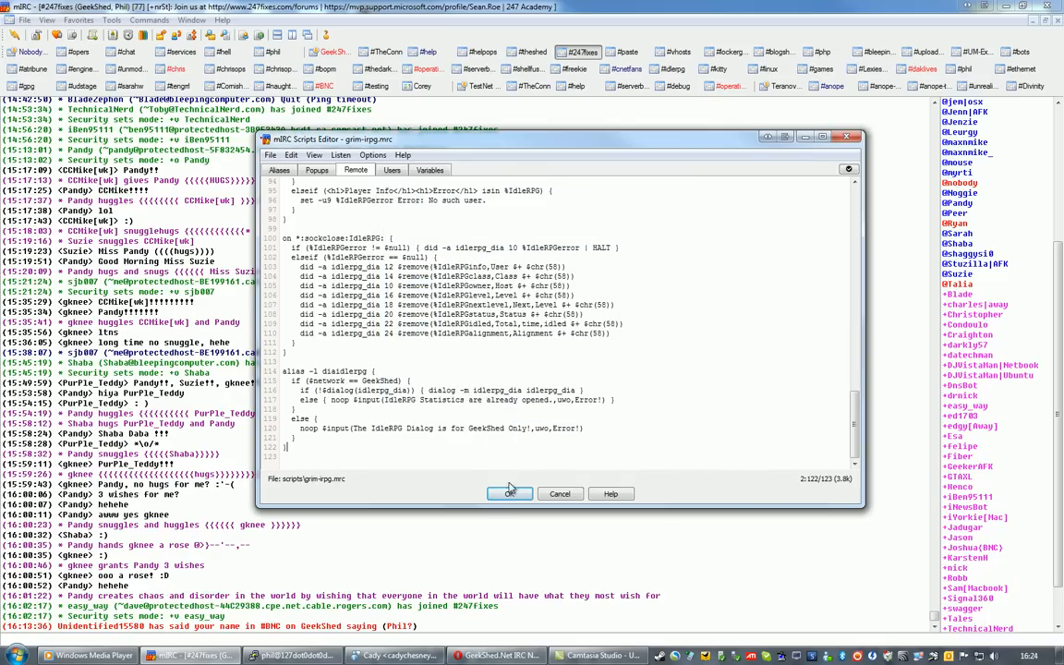
pyautogui.click(510, 494)
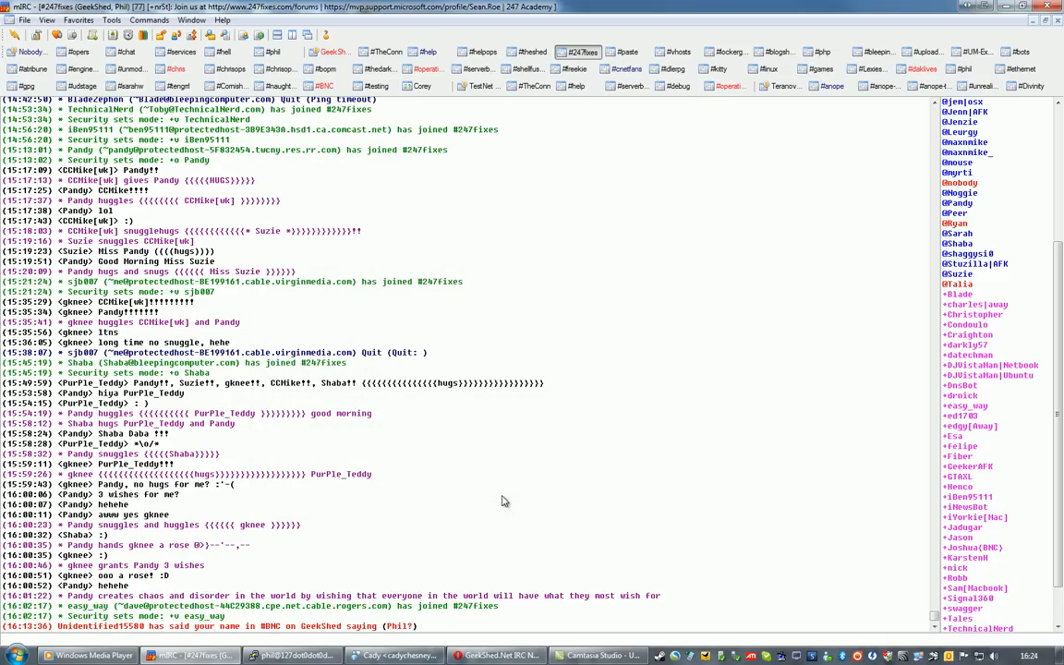
# Step: Launch the IdleRPG dialog from the channel menu, close it, and switch to #help
pyautogui.rightClick(504, 500)
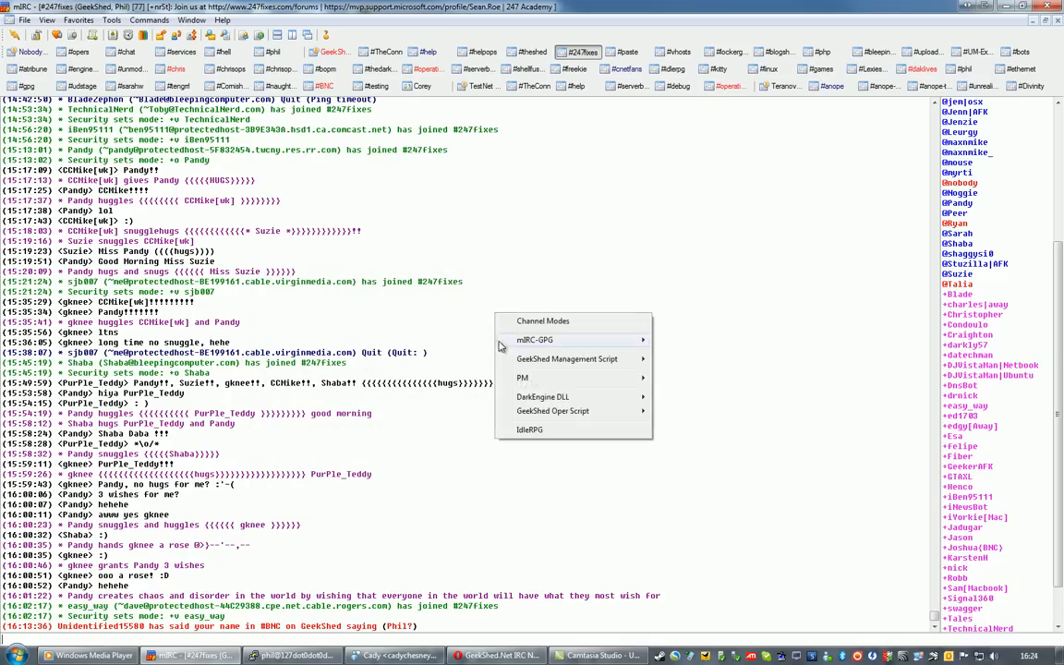
pyautogui.moveTo(575, 437)
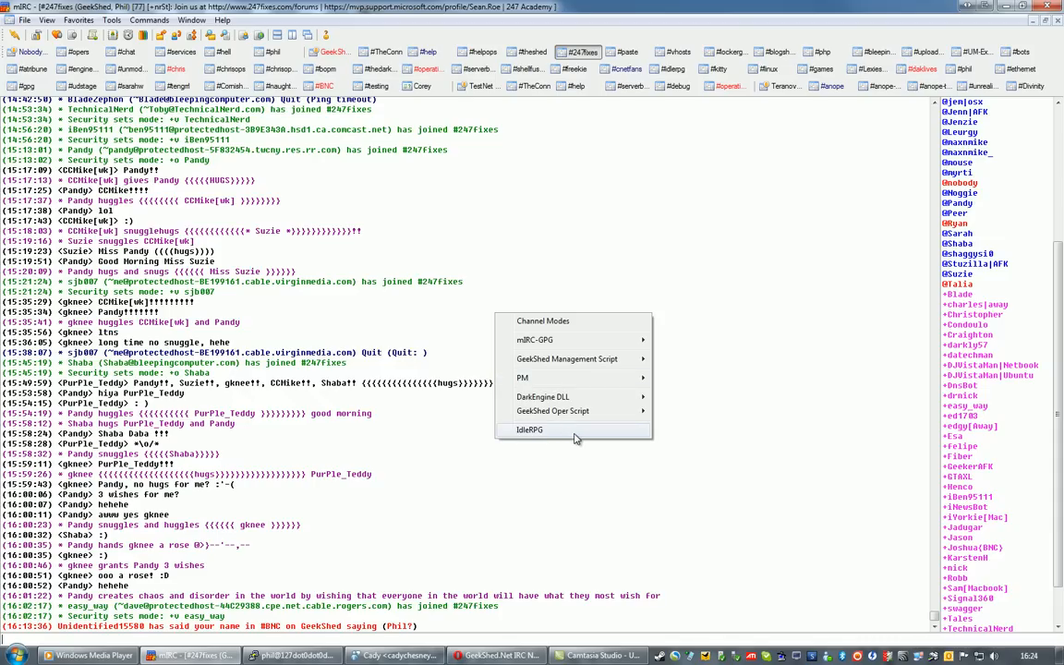
pyautogui.click(532, 430)
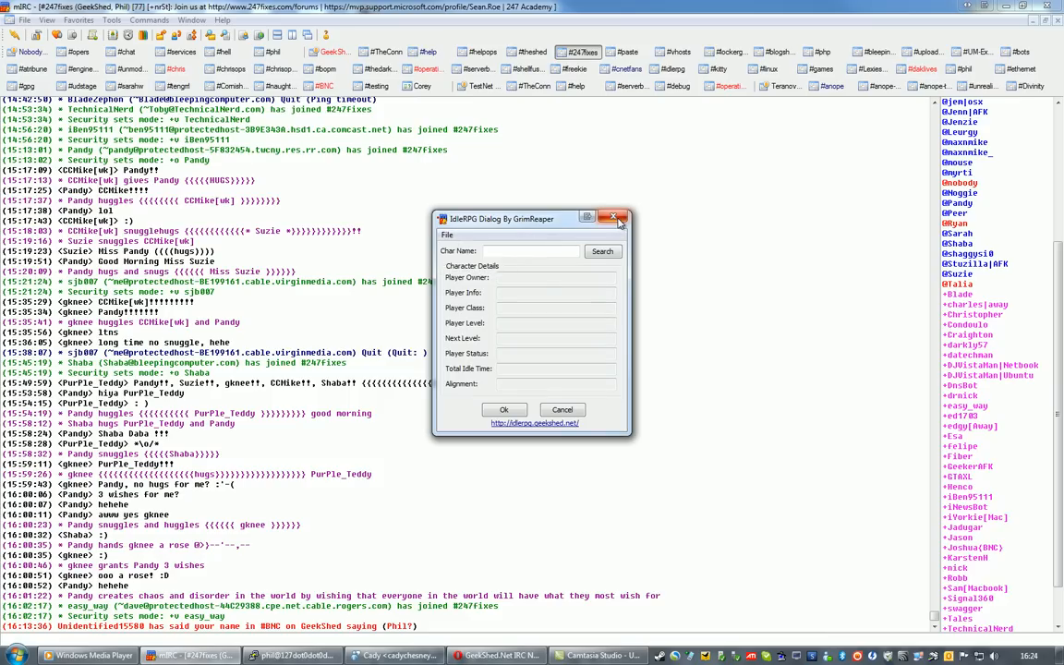
pyautogui.moveTo(619, 219)
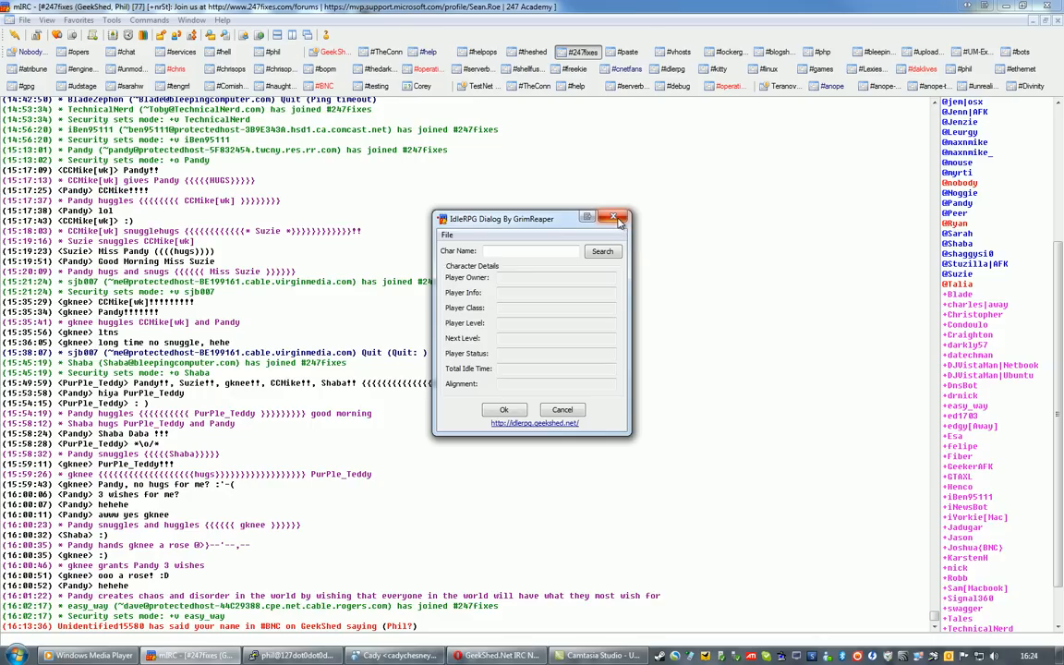
pyautogui.click(618, 217)
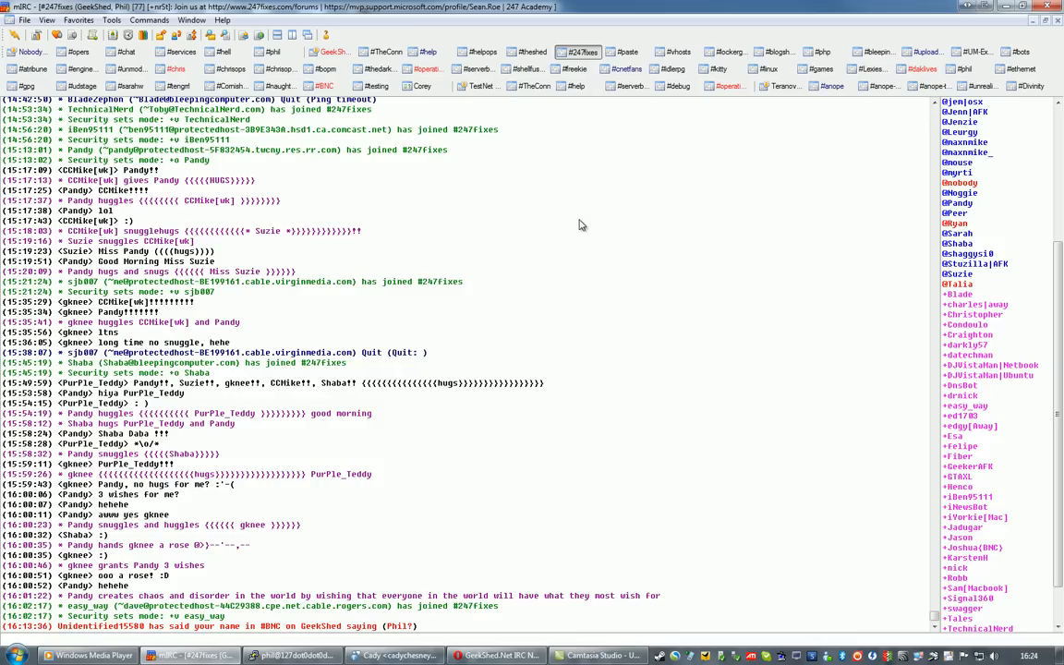
pyautogui.click(430, 52)
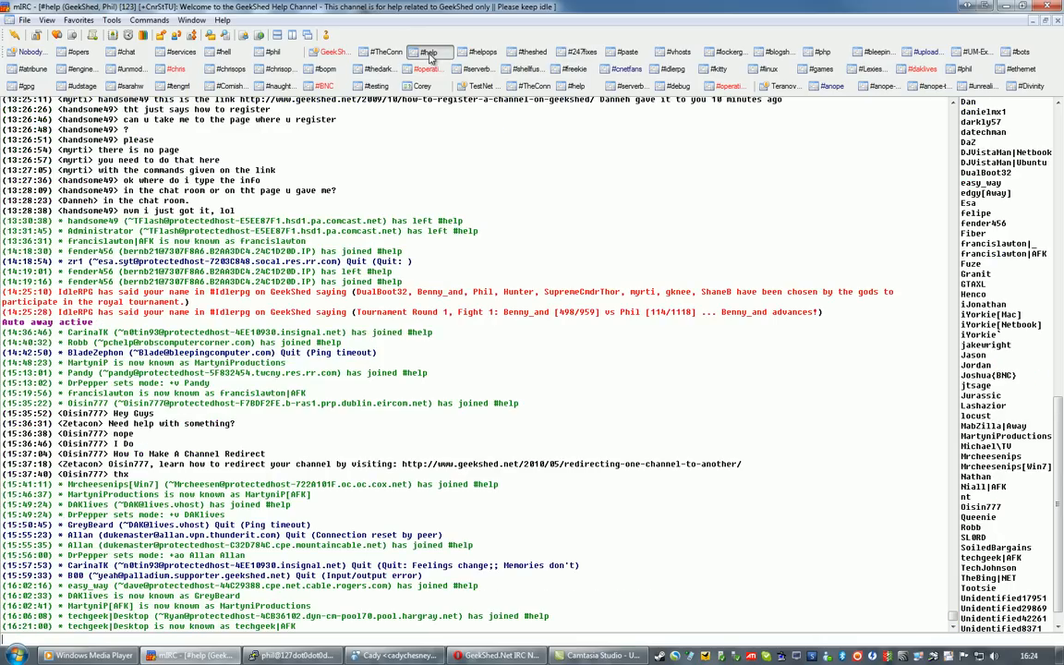
pyautogui.moveTo(443, 298)
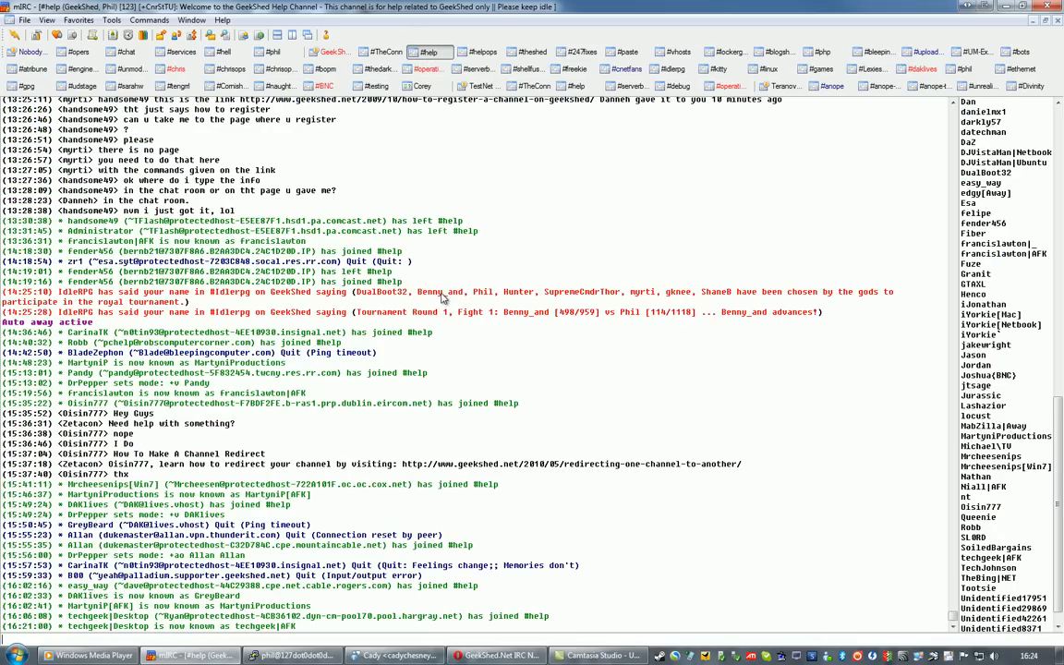